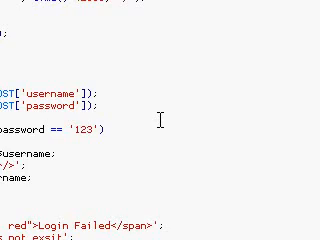
{"action": "scroll", "scroll_direction": "down", "scroll_amount": 3}
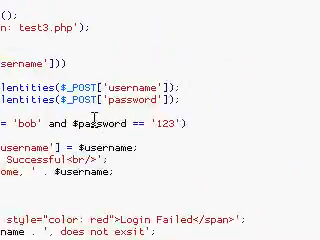
{"action": "scroll", "scroll_direction": "down", "scroll_amount": 3}
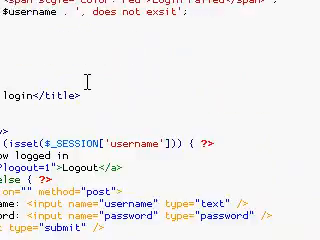
{"action": "scroll", "scroll_direction": "down", "scroll_amount": 3}
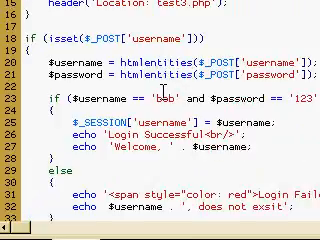
{"action": "scroll", "scroll_direction": "up", "scroll_amount": 3}
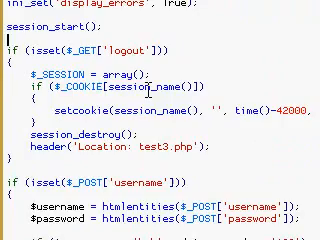
{"action": "scroll", "scroll_direction": "down", "scroll_amount": 3}
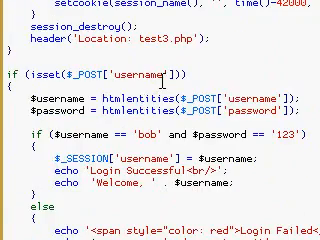
{"action": "scroll", "scroll_direction": "down", "scroll_amount": 3}
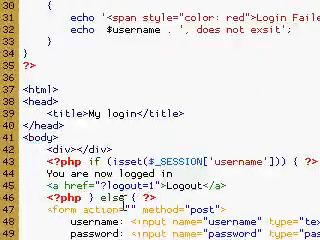
{"action": "scroll", "scroll_direction": "down", "scroll_amount": 3}
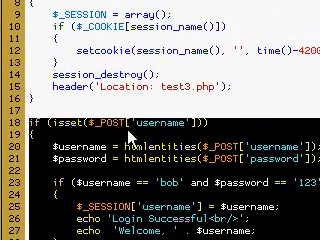
{"action": "scroll", "scroll_direction": "down", "scroll_amount": 3}
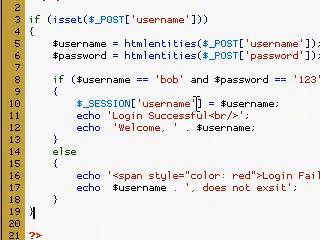
{"action": "scroll", "scroll_direction": "down", "scroll_amount": 3}
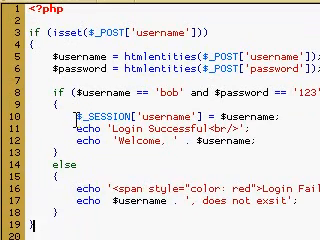
{"action": "scroll", "scroll_direction": "down", "scroll_amount": 3}
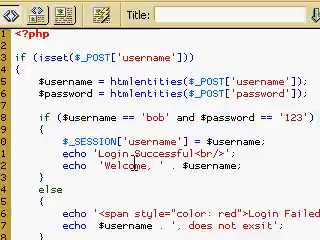
{"action": "scroll", "scroll_direction": "down", "scroll_amount": 3}
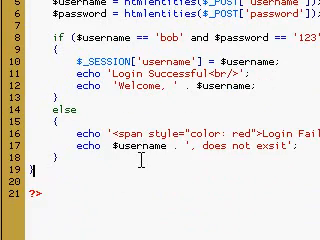
{"action": "scroll", "scroll_direction": "down", "scroll_amount": 3}
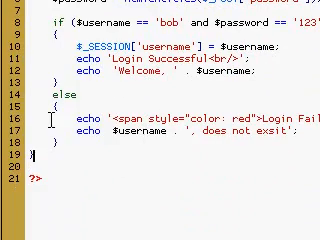
{"action": "scroll", "scroll_direction": "down", "scroll_amount": 3}
{"action": "type", "text": "header("}
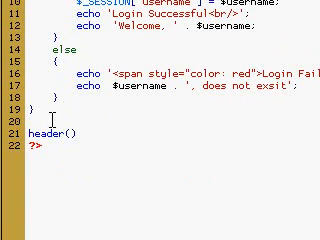
{"action": "type", "text": "''"}
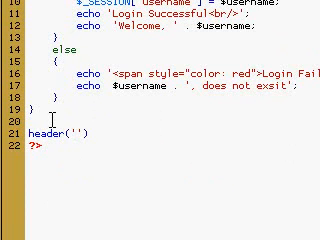
{"action": "type", "text": "Location"}
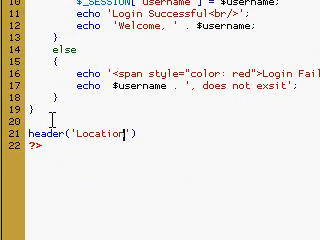
{"action": "type", "text": ": ."}
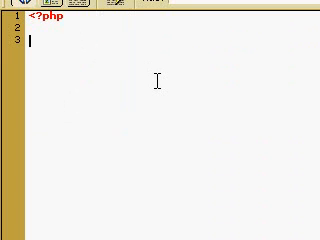
{"action": "type", "text": "?>"}
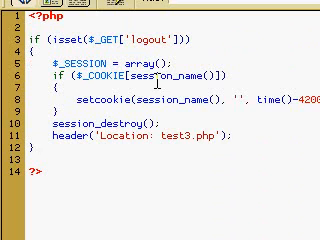
{"action": "scroll", "scroll_direction": "down", "scroll_amount": 3}
{"action": "type", "text": "/"}
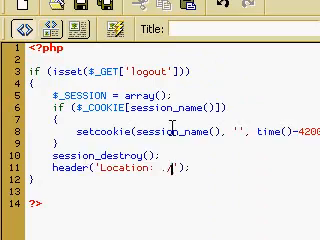
{"action": "scroll", "scroll_direction": "down", "scroll_amount": 3}
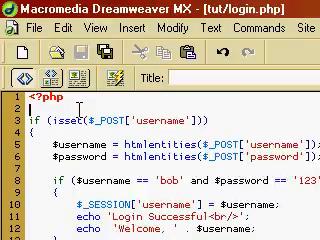
{"action": "type", "text": "session_start();"}
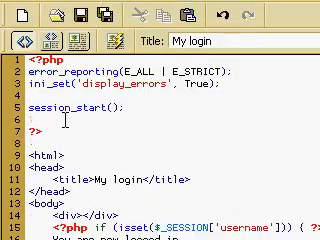
{"action": "scroll", "scroll_direction": "down", "scroll_amount": 3}
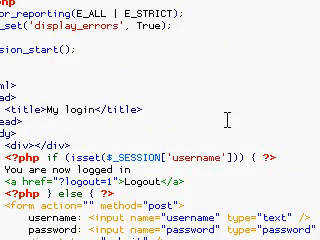
{"action": "scroll", "scroll_direction": "down", "scroll_amount": 3}
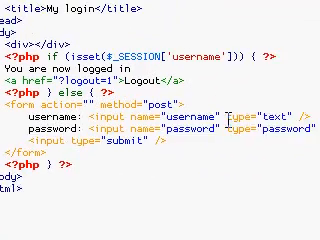
{"action": "scroll", "scroll_direction": "down", "scroll_amount": 3}
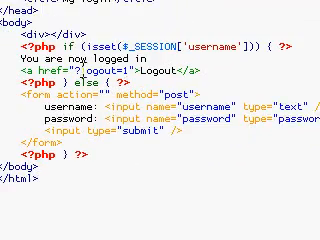
{"action": "scroll", "scroll_direction": "down", "scroll_amount": 3}
{"action": "type", "text": ".php"}
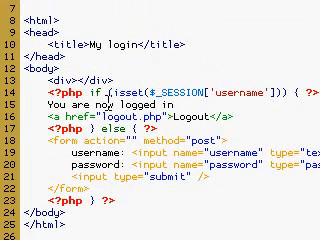
{"action": "scroll", "scroll_direction": "down", "scroll_amount": 3}
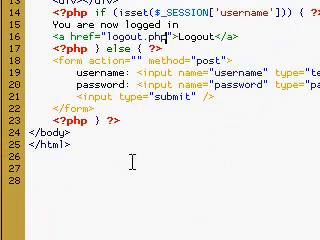
{"action": "scroll", "scroll_direction": "up", "scroll_amount": 3}
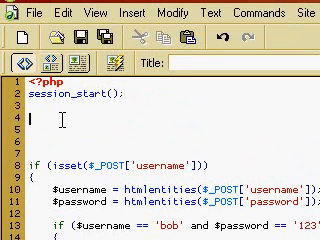
{"action": "type", "text": "$d"}
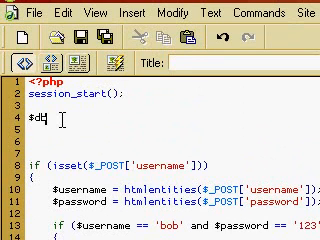
{"action": "type", "text": "b_host"}
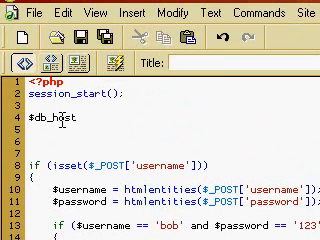
{"action": "type", "text": "= ''"}
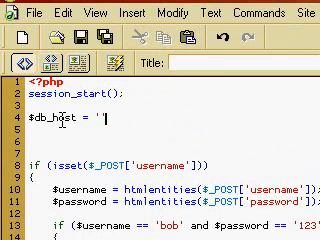
{"action": "type", "text": "loca"}
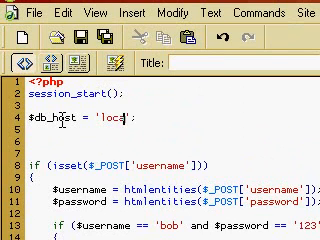
{"action": "type", "text": "lhost"}
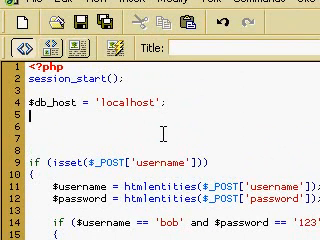
{"action": "type", "text": "$db_"}
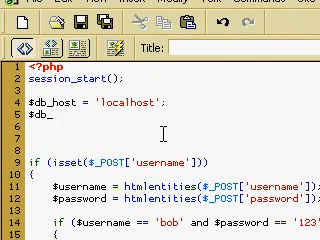
{"action": "type", "text": "user = '';"}
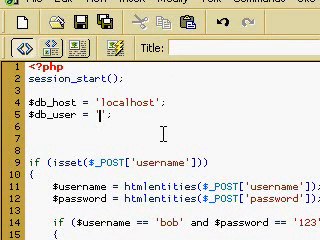
{"action": "type", "text": "root"}
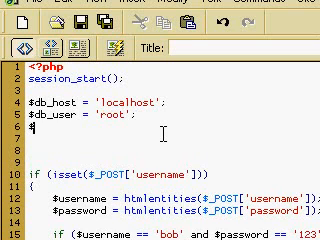
{"action": "type", "text": "$db_"}
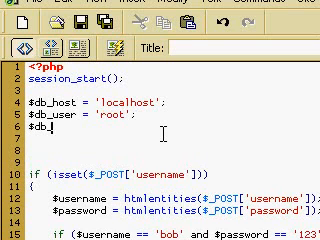
{"action": "type", "text": "pass ="}
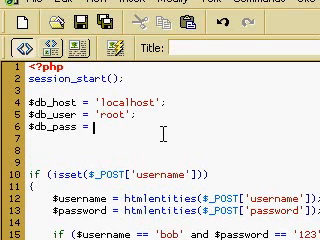
{"action": "type", "text": "'';"}
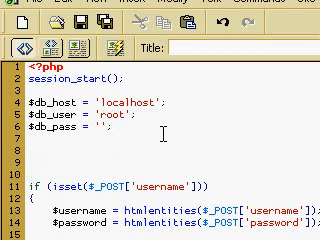
{"action": "type", "text": "$d"}
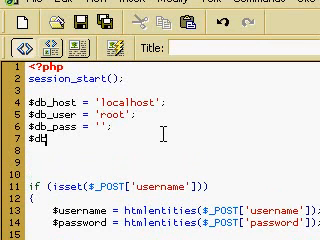
{"action": "type", "text": "b_db ="}
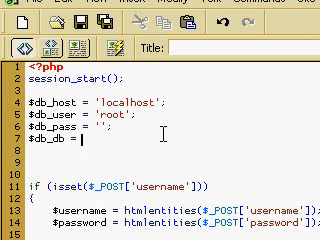
{"action": "type", "text": "''"}
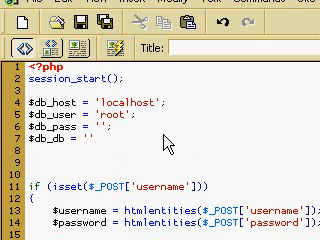
{"action": "type", "text": "animere"}
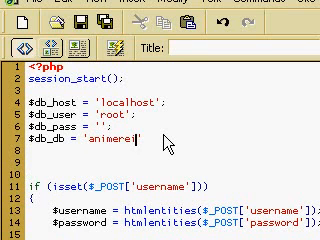
{"action": "type", "text": "_users"}
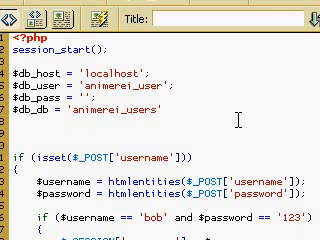
{"action": "type", "text": "user"}
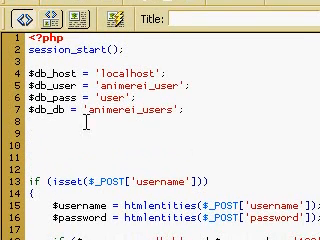
{"action": "scroll", "scroll_direction": "down", "scroll_amount": 3}
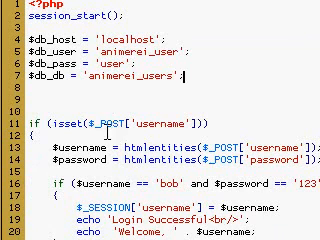
{"action": "scroll", "scroll_direction": "down", "scroll_amount": 3}
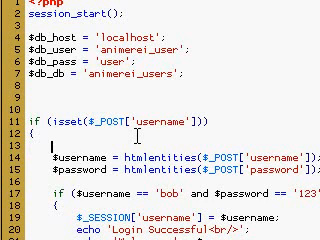
{"action": "type", "text": "$"}
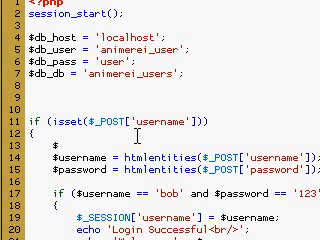
{"action": "type", "text": "db_link ="}
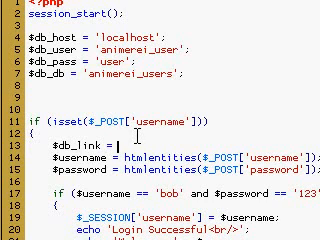
{"action": "type", "text": "mysql"}
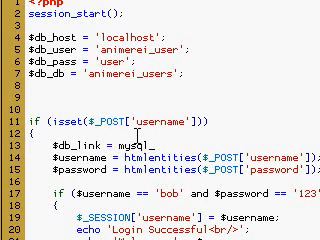
{"action": "type", "text": "_connect();"}
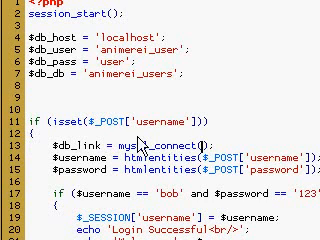
{"action": "type", "text": "$db_host,"}
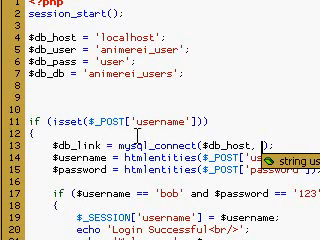
{"action": "scroll", "scroll_direction": "down", "scroll_amount": 3}
{"action": "type", "text": "$db_user,"}
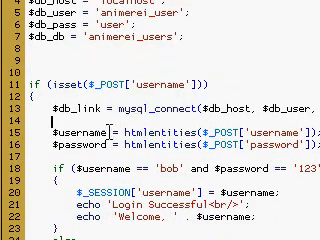
{"action": "scroll", "scroll_direction": "down", "scroll_amount": 3}
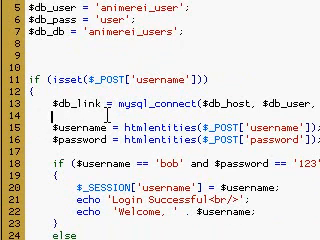
{"action": "type", "text": "mysql_"}
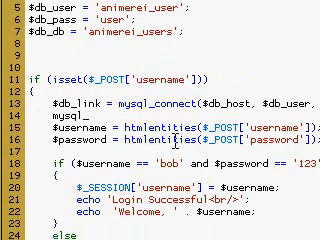
{"action": "type", "text": "select_db($db_db);"}
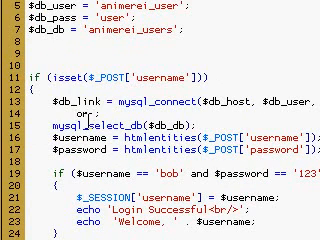
{"action": "type", "text": "die()"}
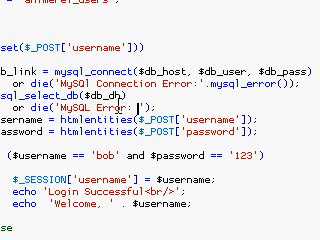
{"action": "type", "text": "Cannot select table"}
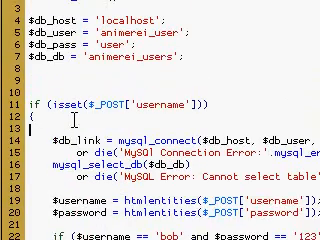
{"action": "type", "text": "// connection"}
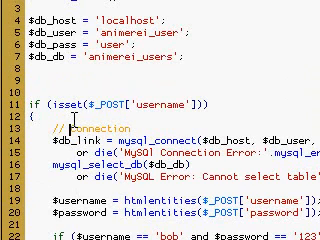
{"action": "scroll", "scroll_direction": "down", "scroll_amount": 3}
{"action": "type", "text": " Mysql"}
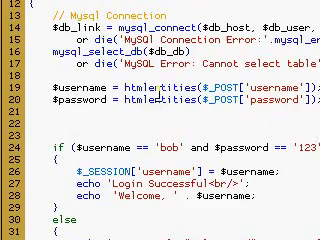
{"action": "mouse_move", "coordinate": [158, 96]}
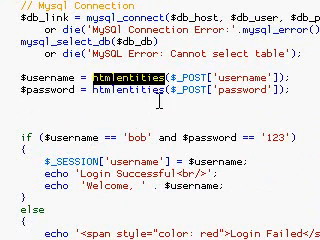
{"action": "type", "text": "mysql_real_escape_string"}
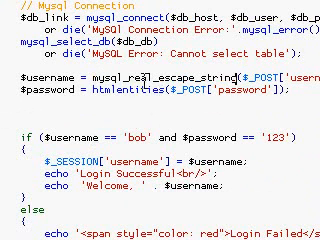